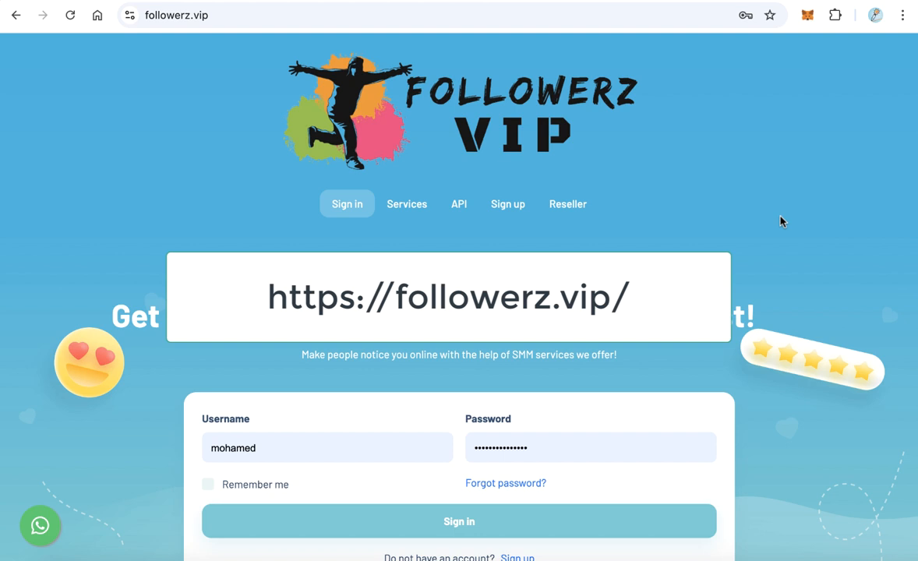
- Sign in with the pre-filled username and password on the login form
scroll("down", 3)
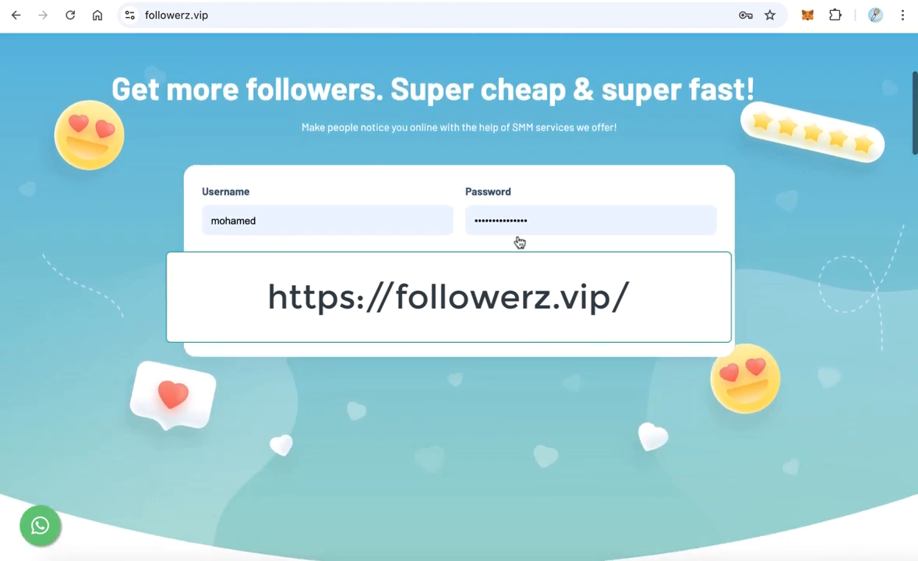
scroll("down", 3)
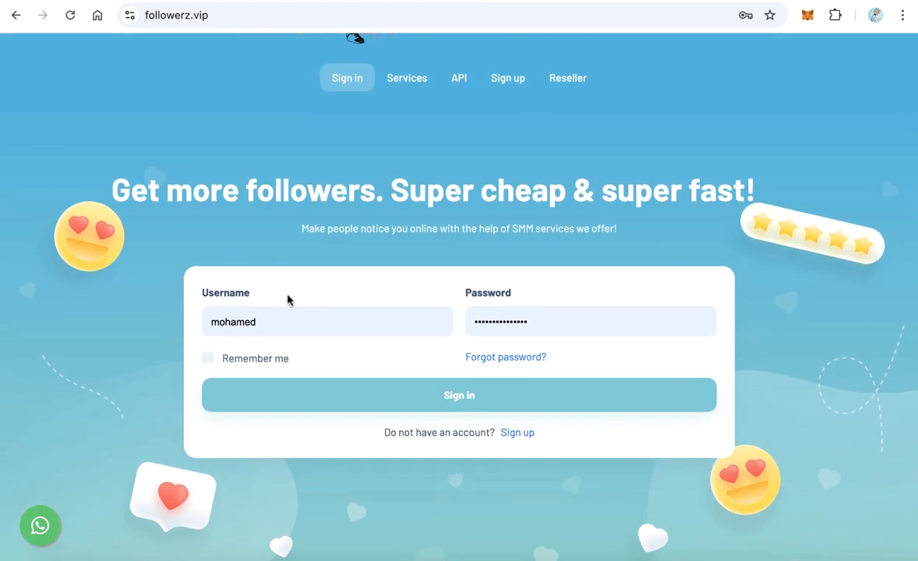
left_click(458, 396)
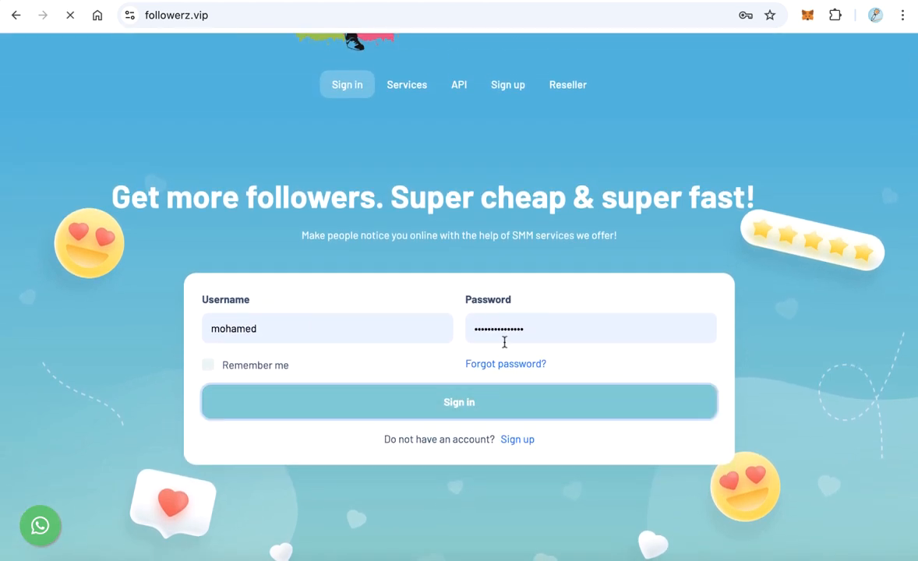
- Choose the Instagram Followers / Likes [Female] category and the Instagram Likes [Female] service at $4.63 per 1000
left_click(458, 402)
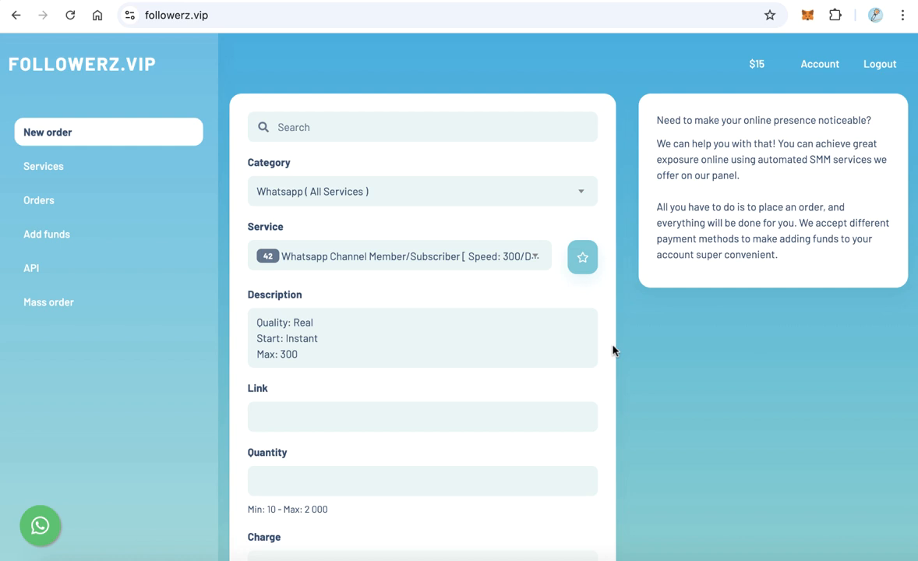
mouse_move(305, 187)
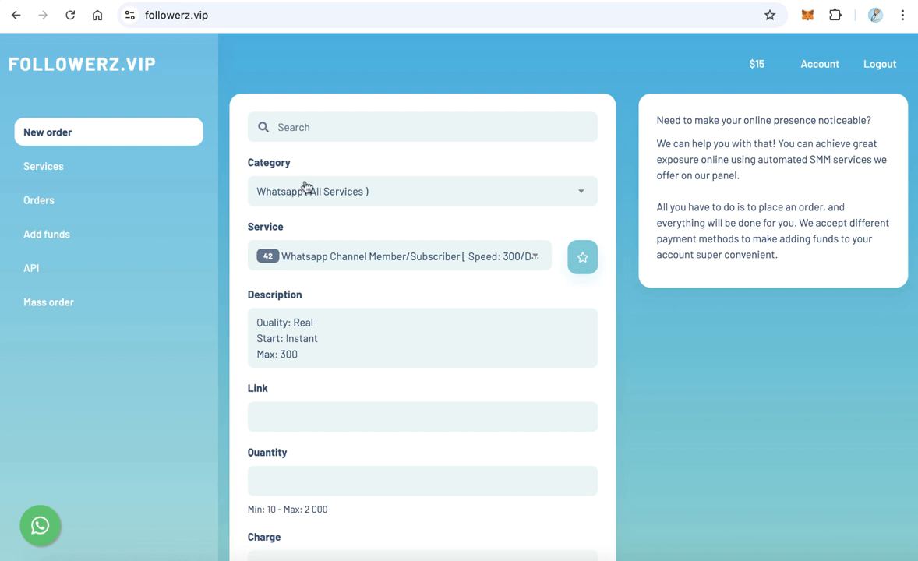
left_click(421, 190)
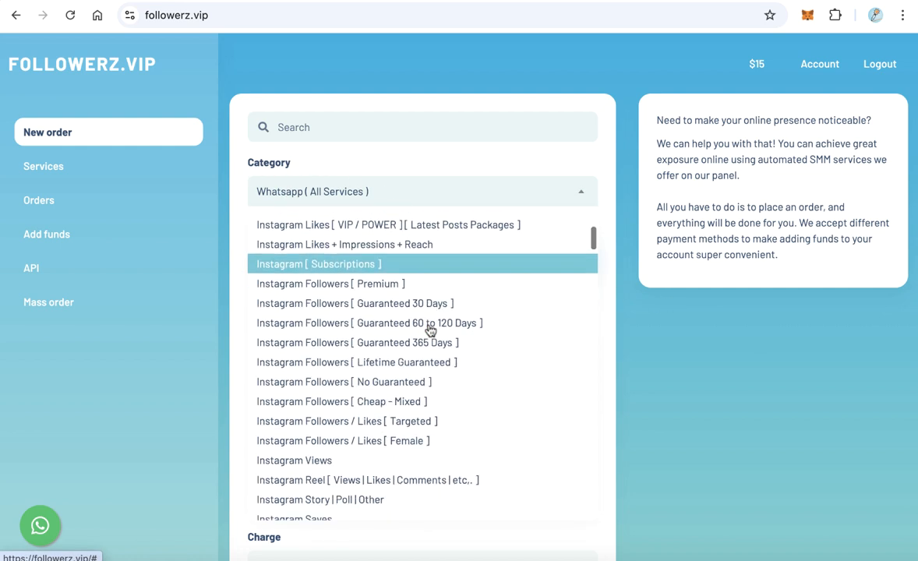
scroll("down", 3)
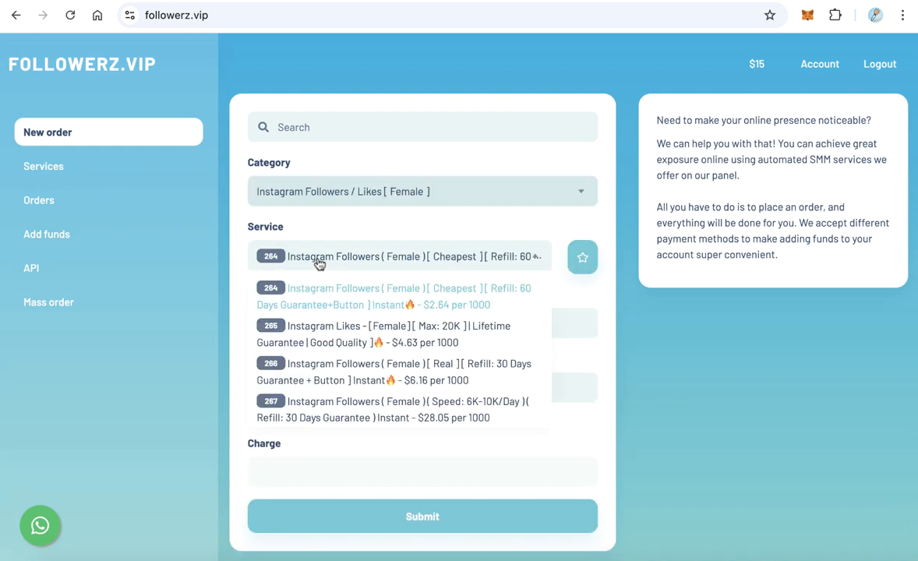
mouse_move(377, 371)
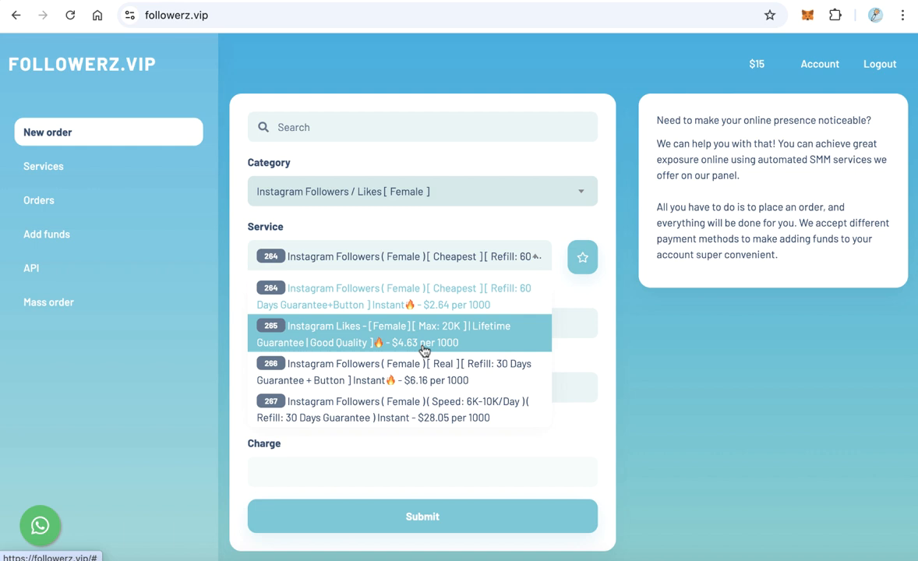
mouse_move(405, 349)
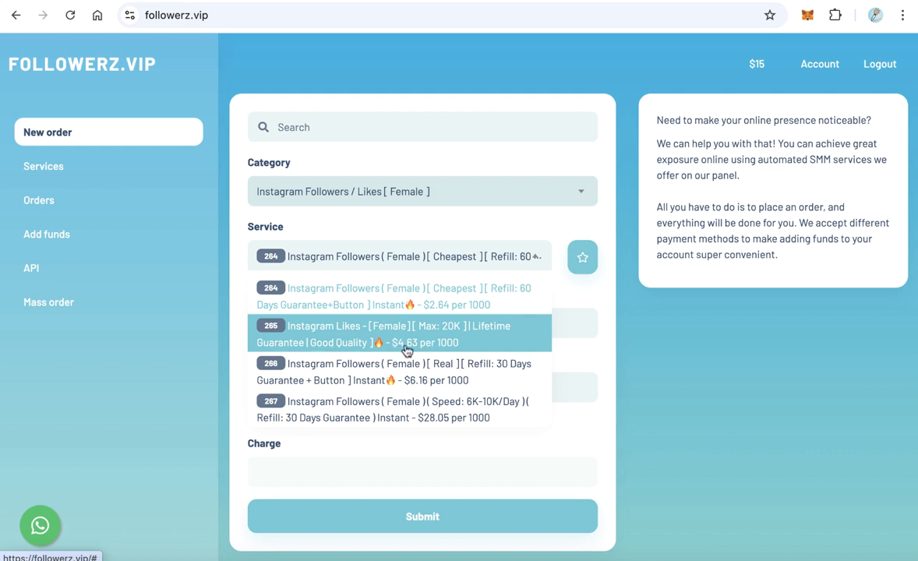
mouse_move(434, 346)
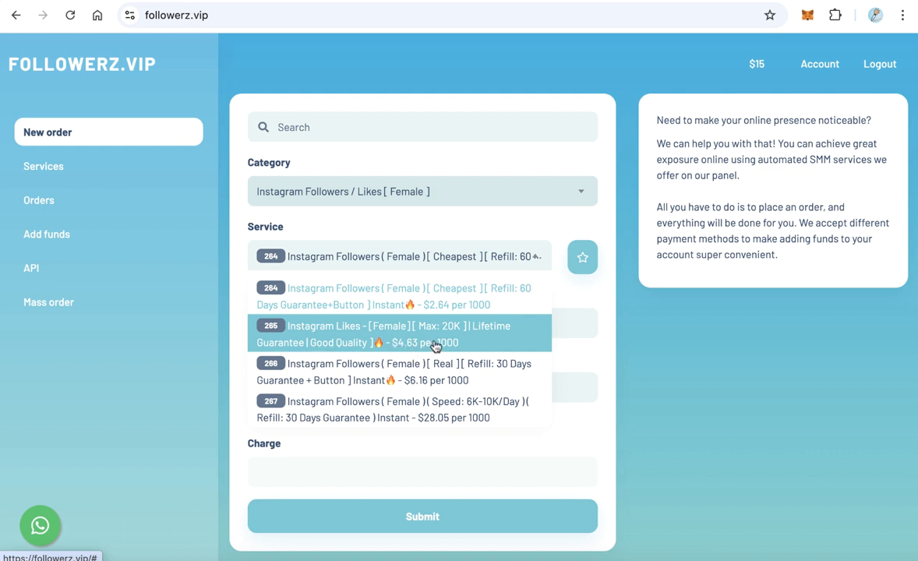
left_click(397, 334)
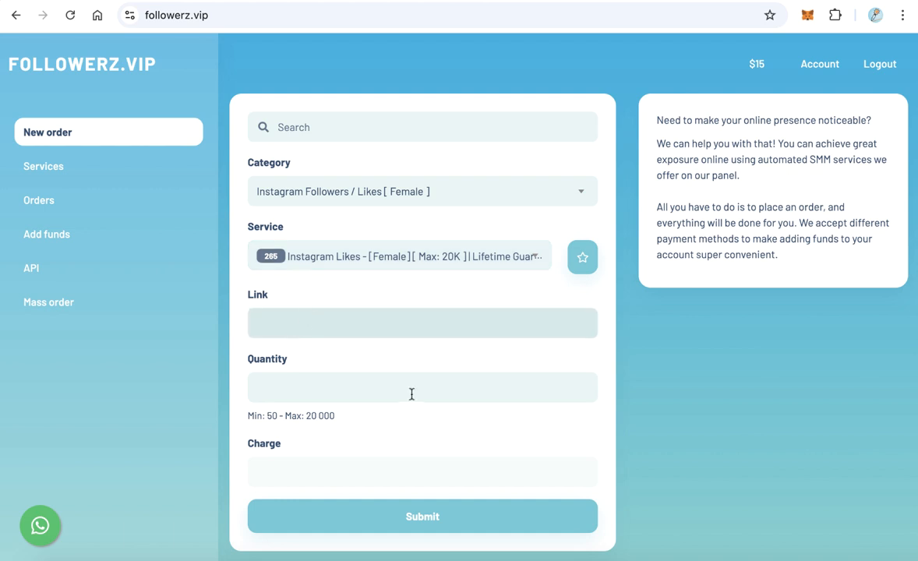
- Enter a quantity of 1000 likes for a $4.63 charge and go to Add funds
type("1000")
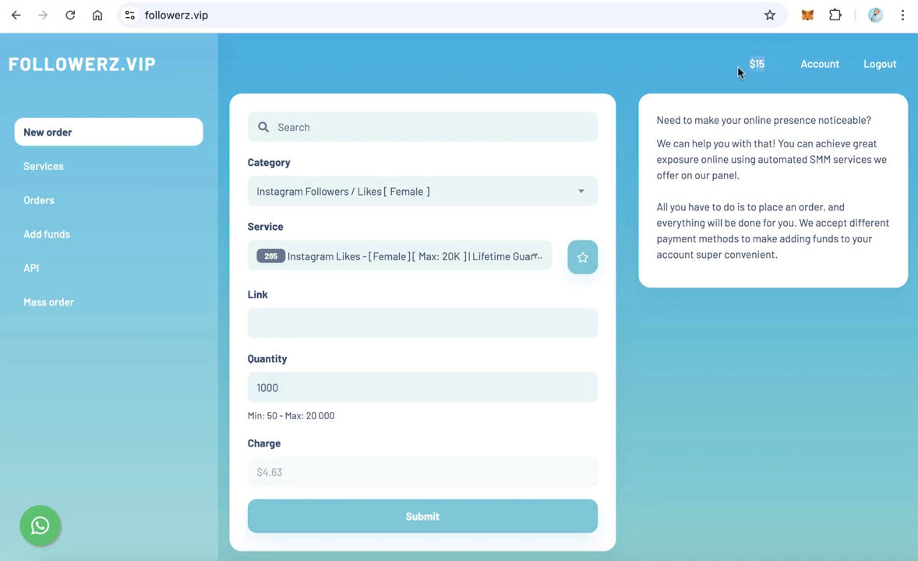
mouse_move(737, 74)
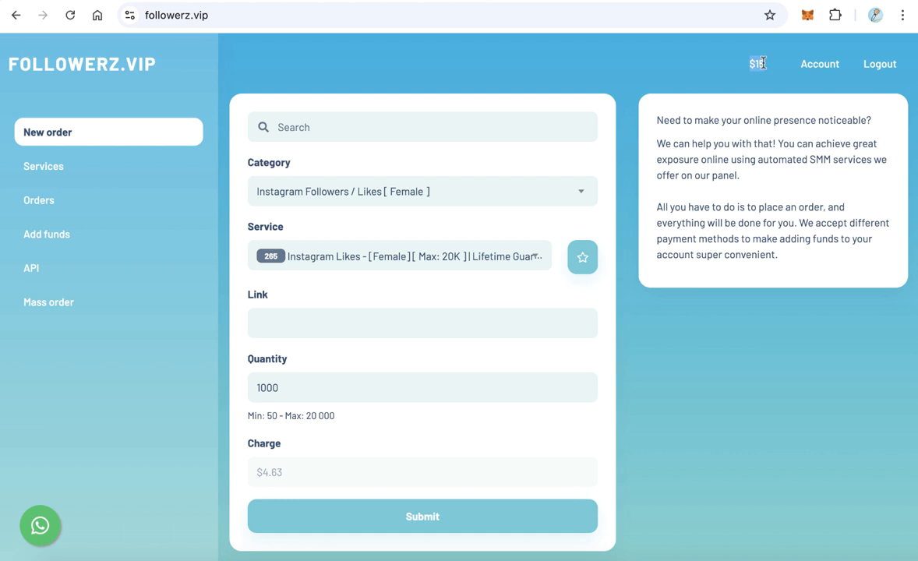
mouse_move(505, 72)
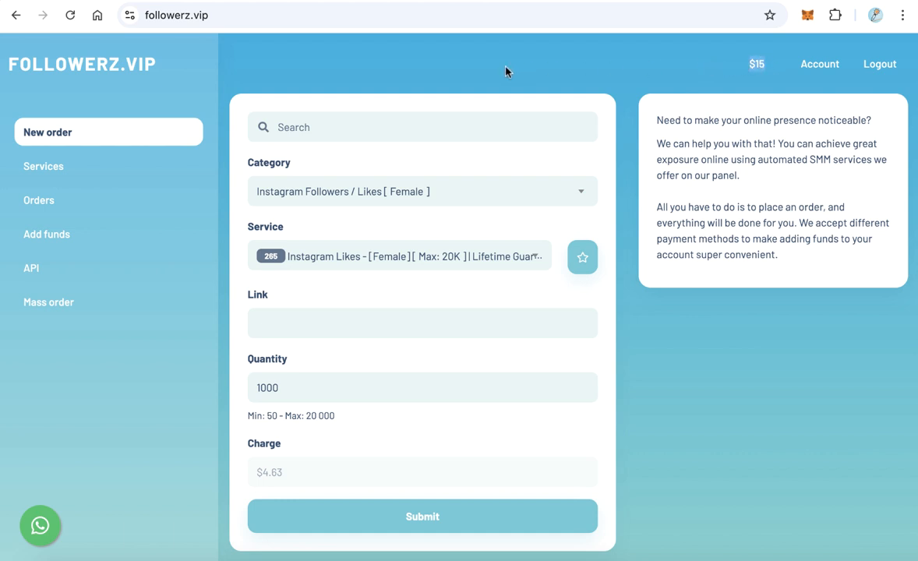
left_click(47, 234)
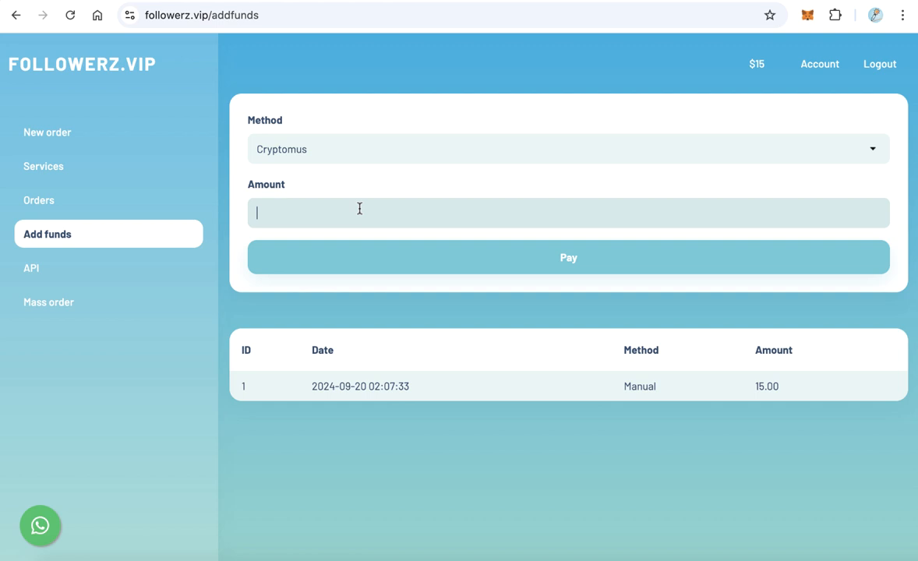
- Request a $10 top-up through the Cryptomus method
type("10")
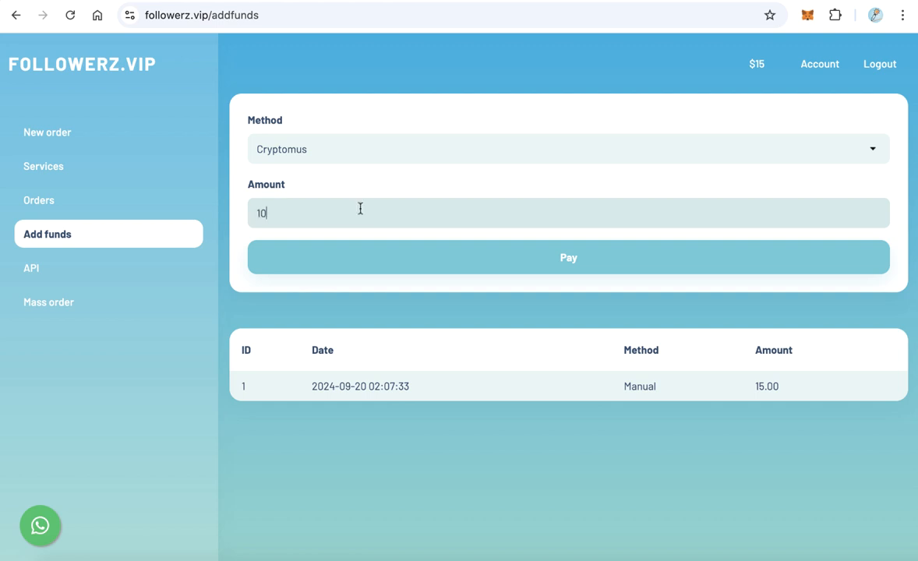
left_click(568, 257)
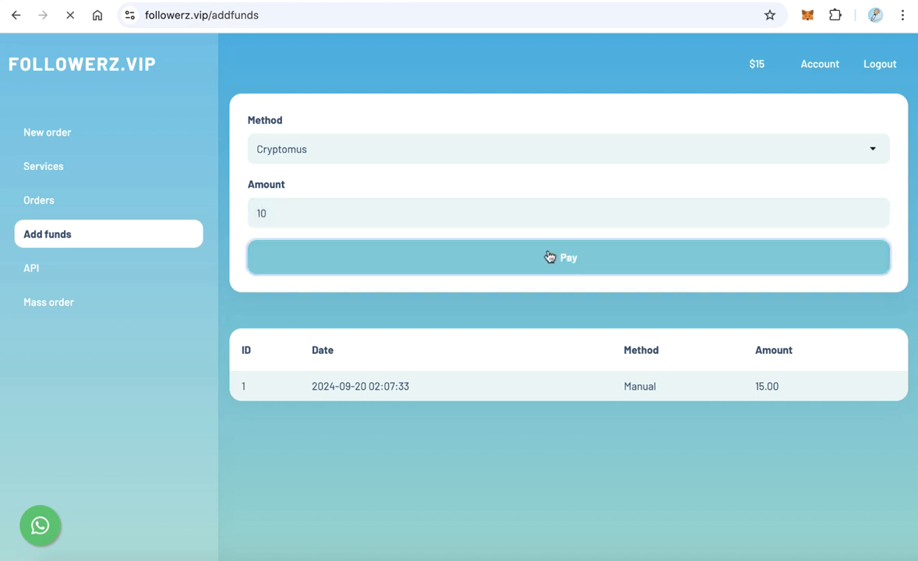
- Set the 10 USD payment currency to USDT on the BSC (BEP-20) network
left_click(567, 257)
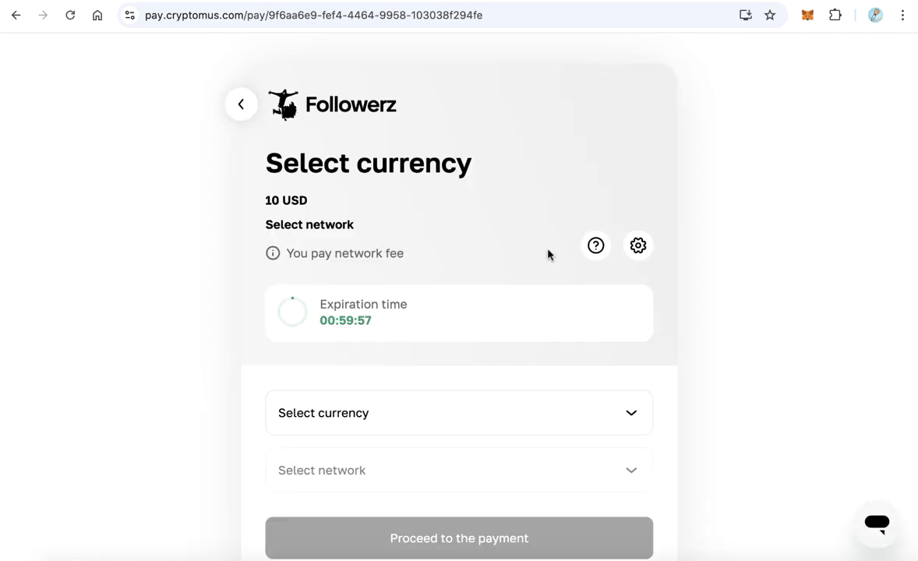
scroll("down", 3)
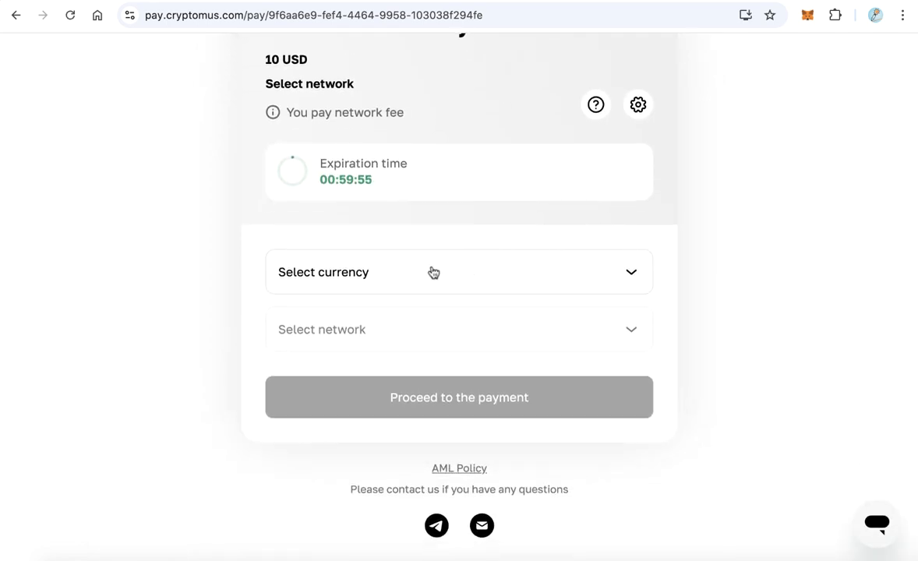
left_click(458, 271)
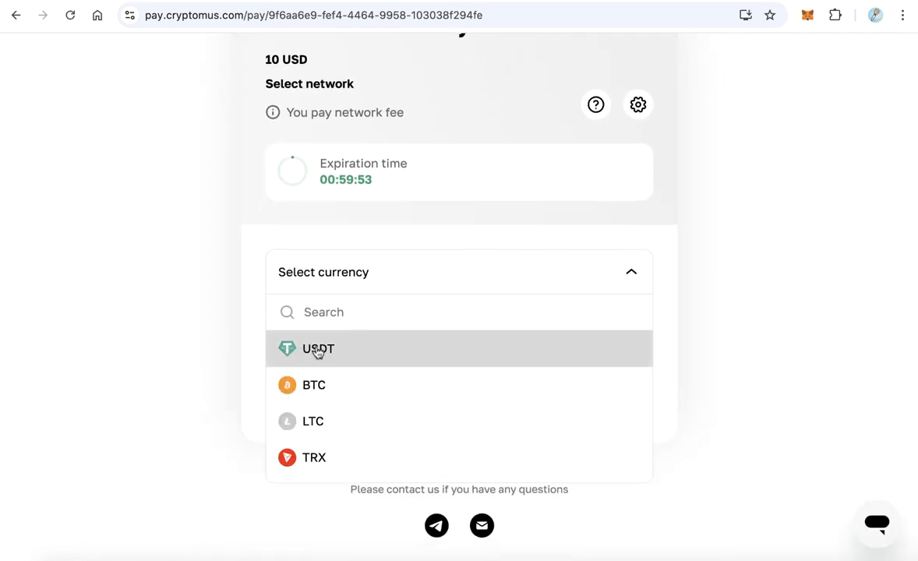
left_click(318, 349)
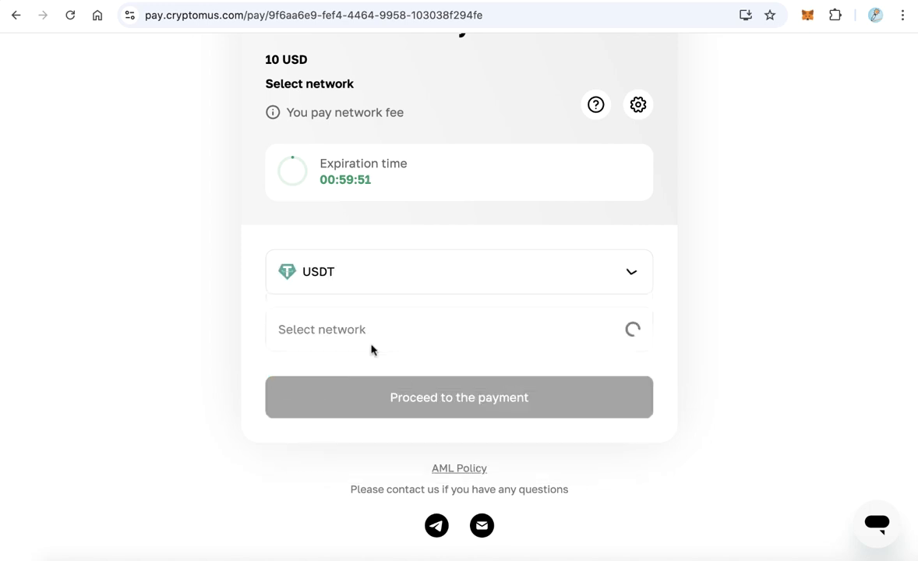
left_click(458, 329)
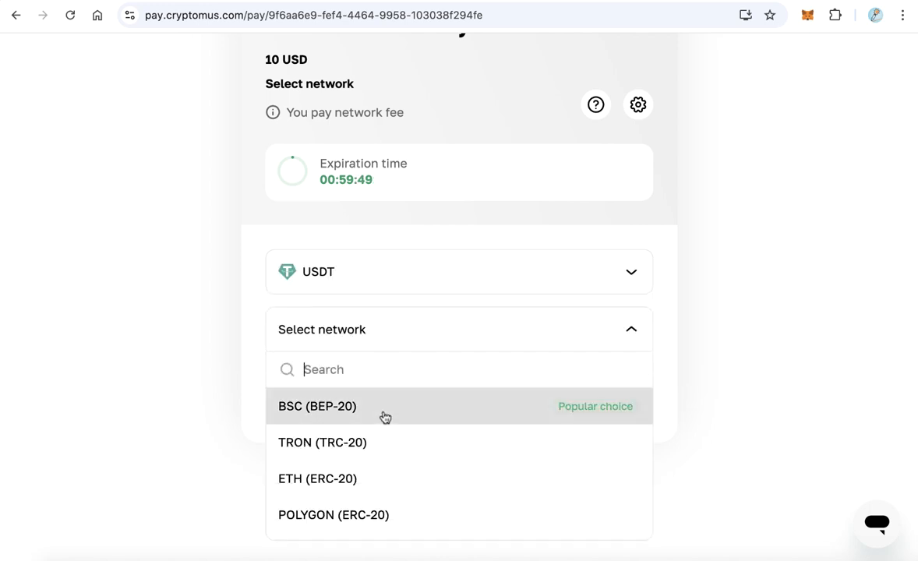
left_click(317, 405)
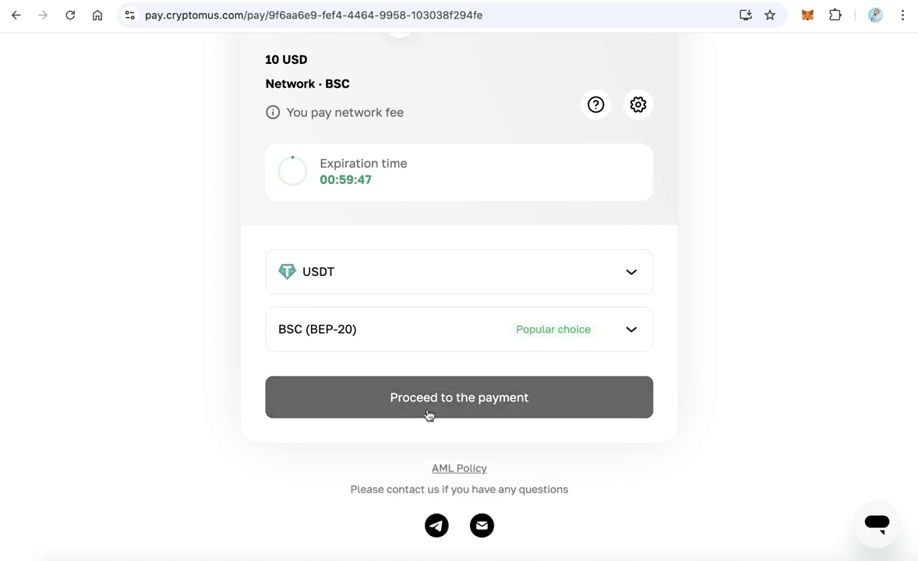
- Proceed to the 10 USDT payment details showing the recipient wallet QR code and address
left_click(458, 398)
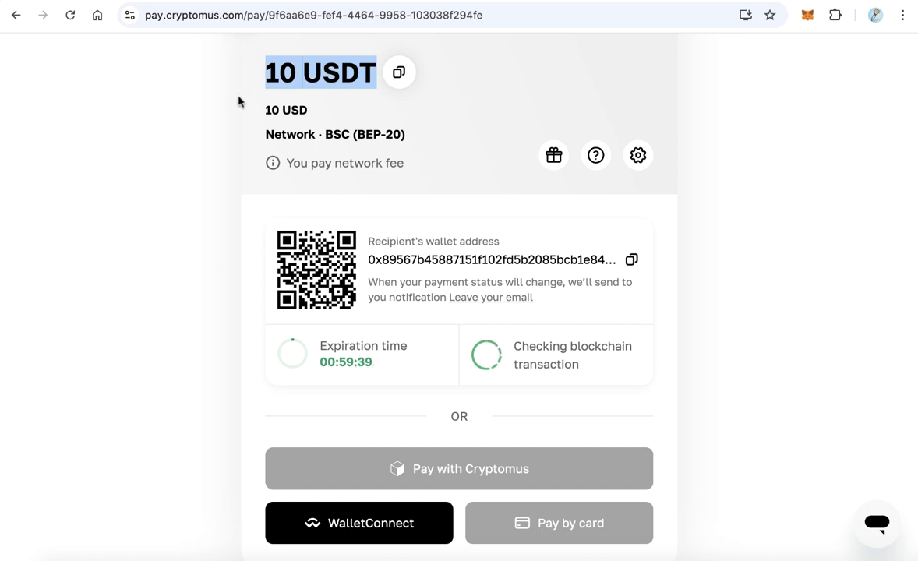
mouse_move(476, 240)
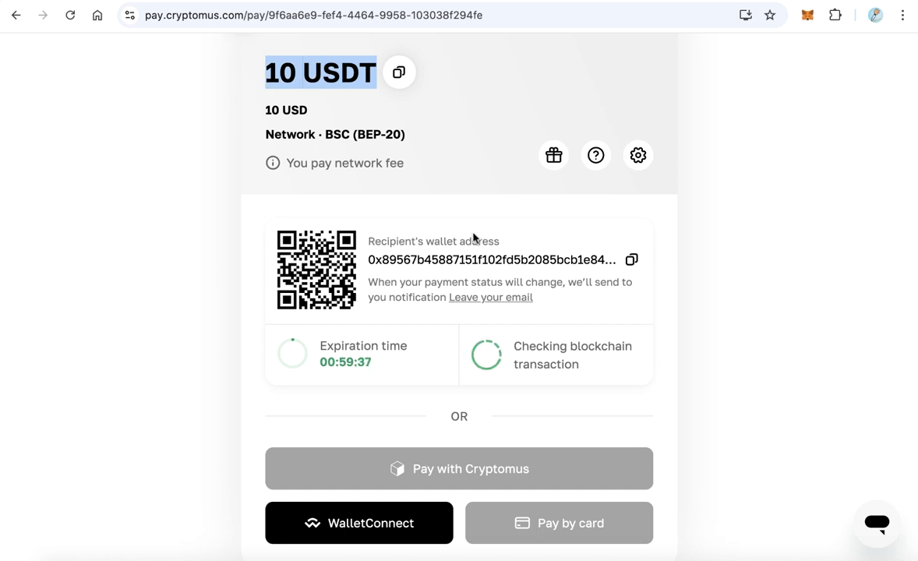